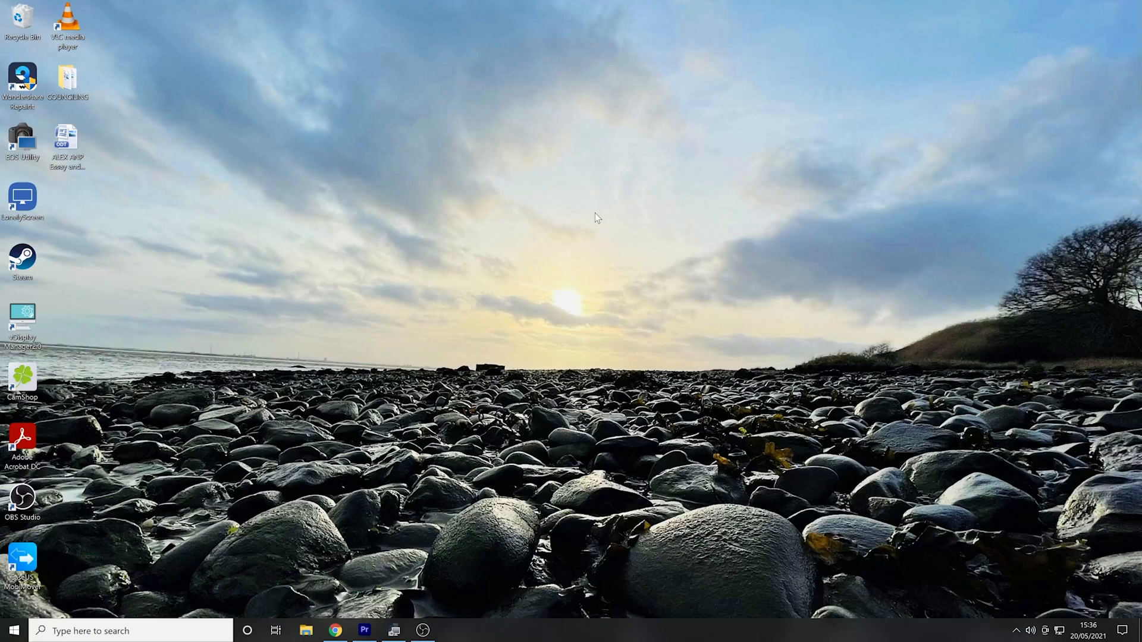
pyautogui.moveTo(364, 581)
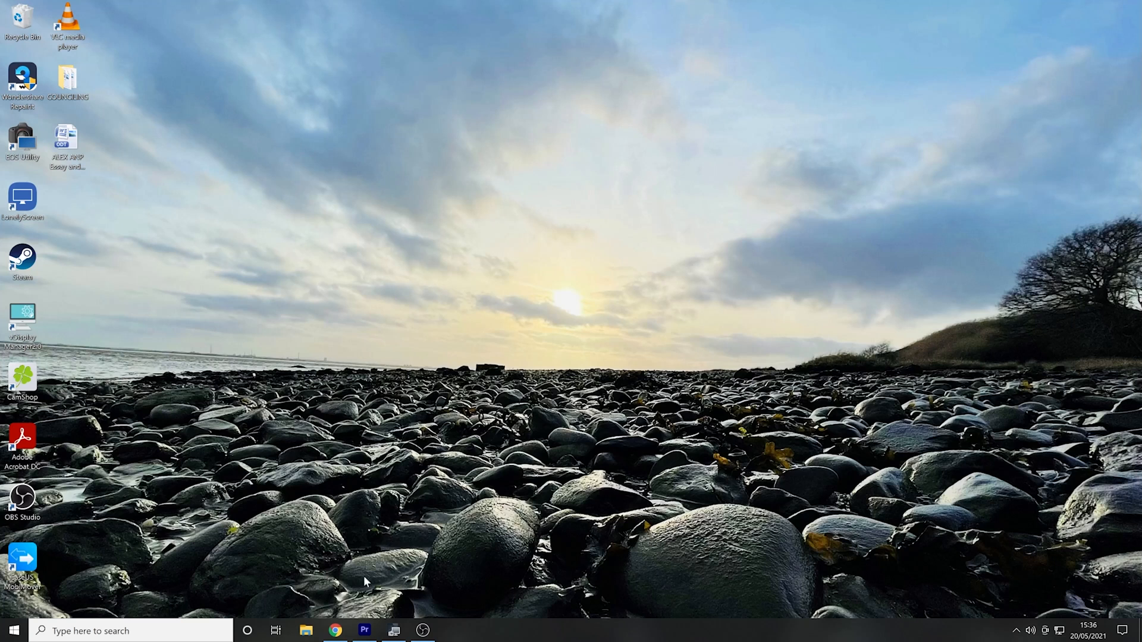
# Step: Bring the browser's YouTube results forward and play 'Under Construction Teaser Trailer'
pyautogui.click(334, 631)
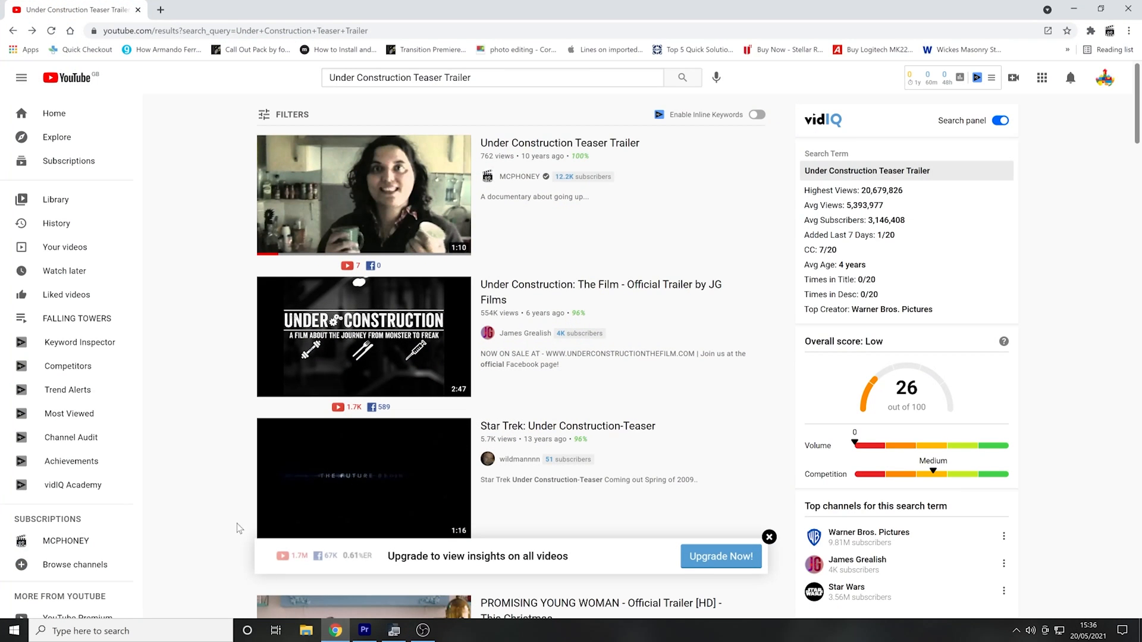
pyautogui.moveTo(361, 205)
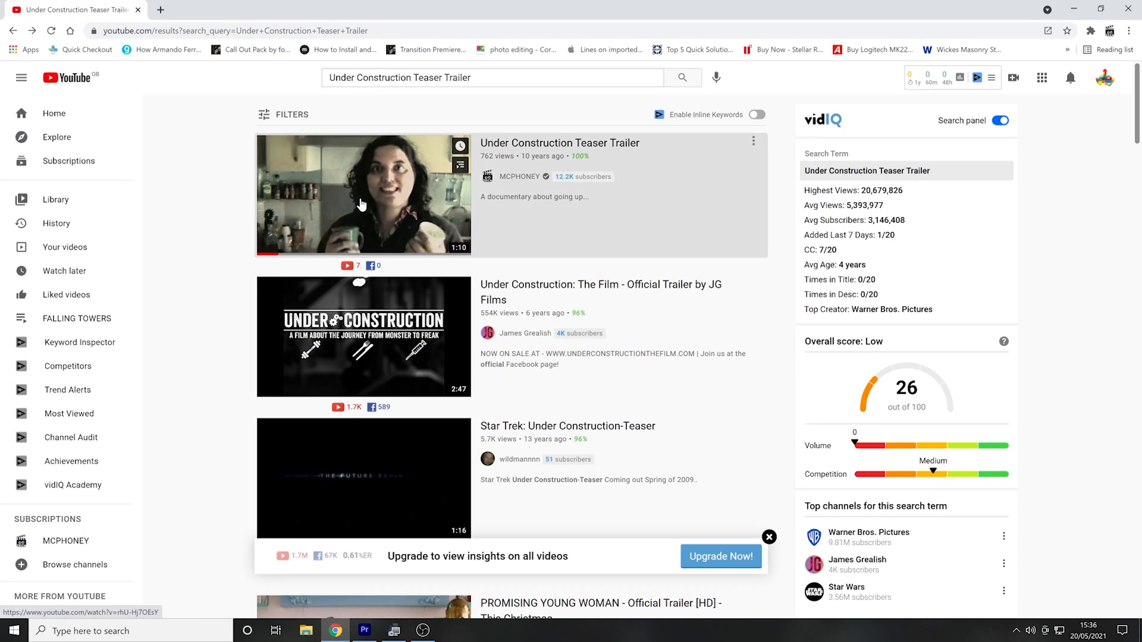
pyautogui.click(363, 195)
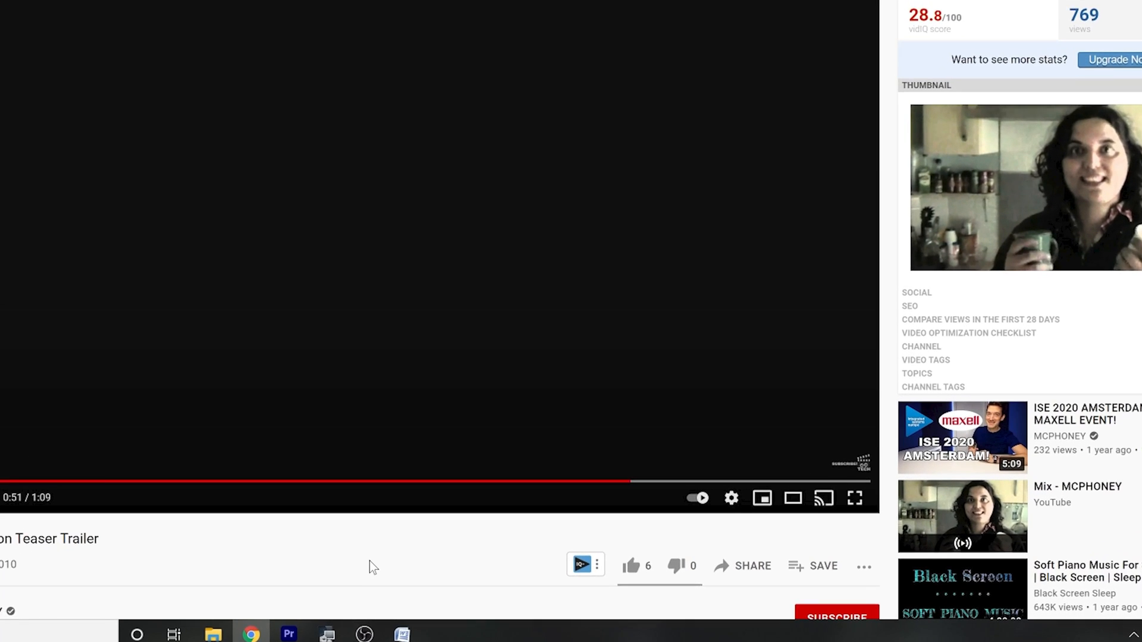